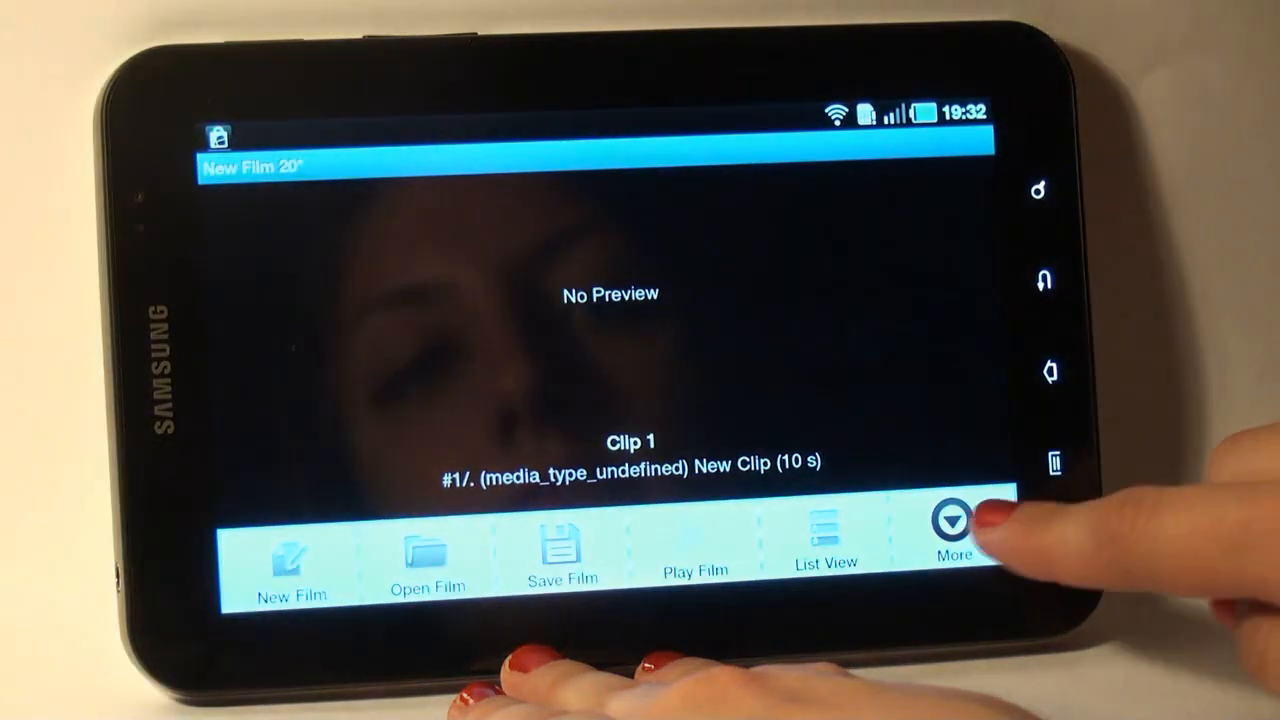
# Scan the Istanbul_2011a folder on the SD card for video clips via More > Scan Folder for Video
pyautogui.click(948, 524)
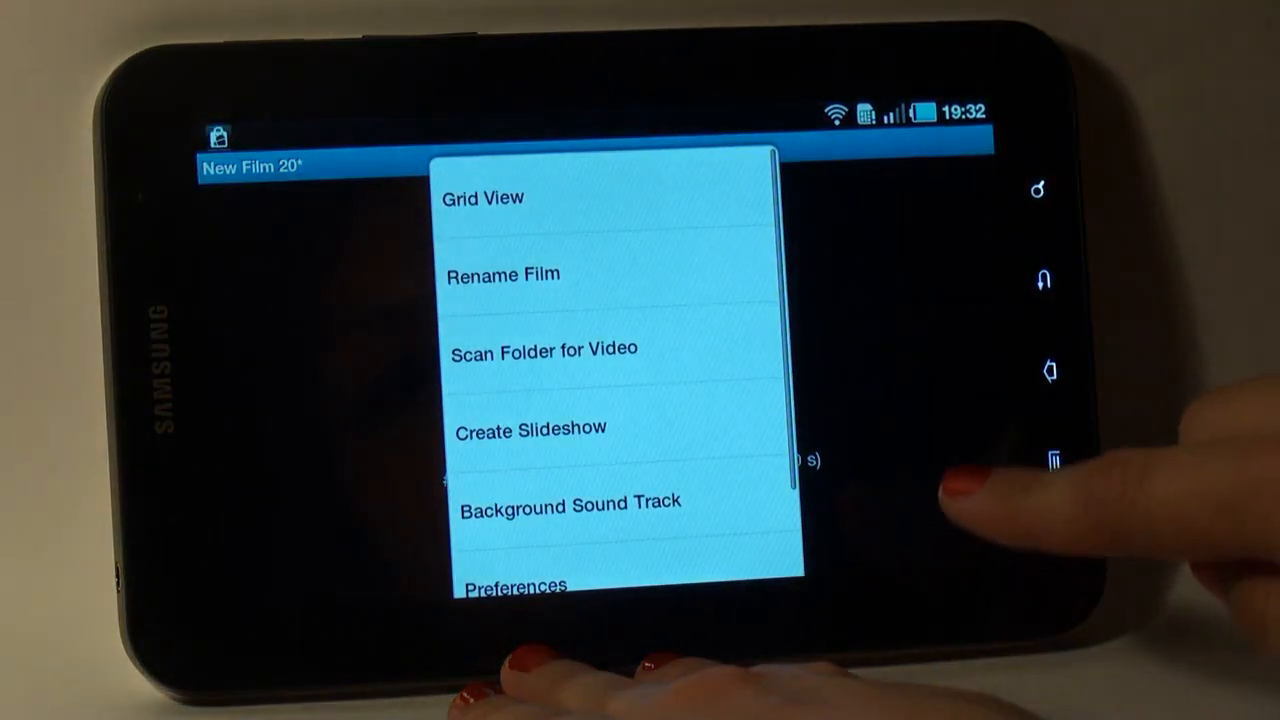
pyautogui.click(544, 348)
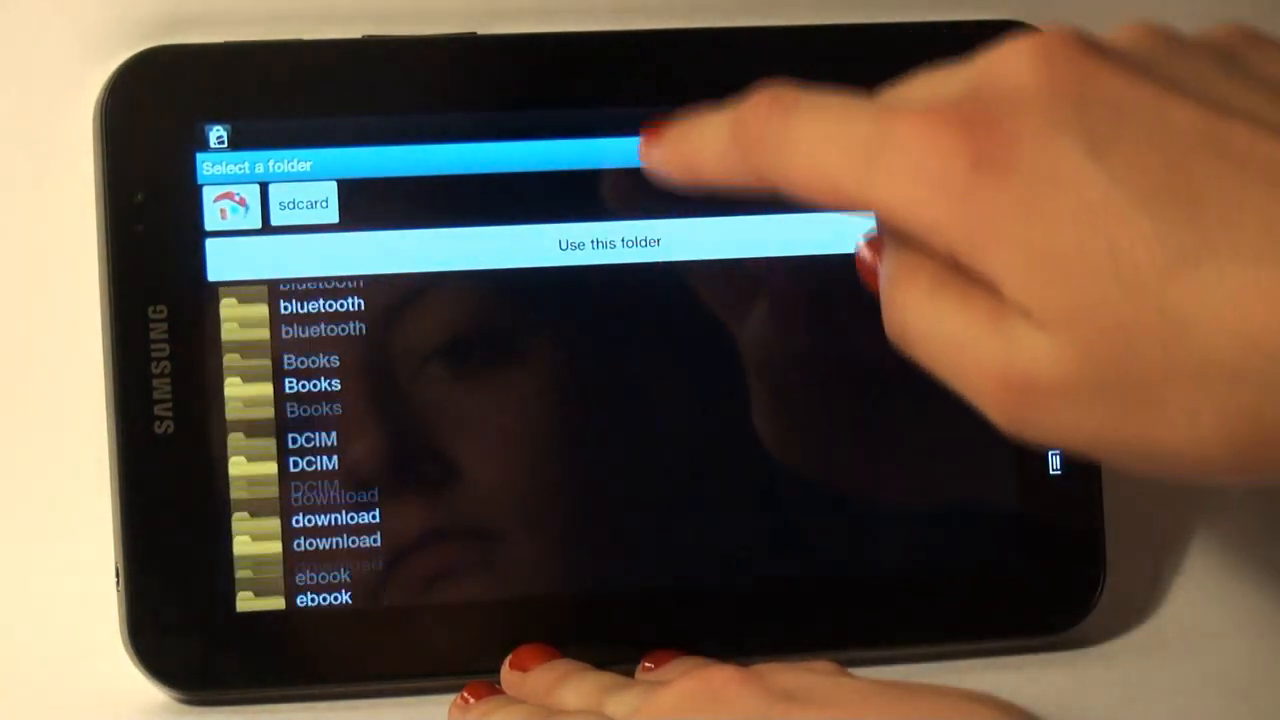
pyautogui.scroll(-3)
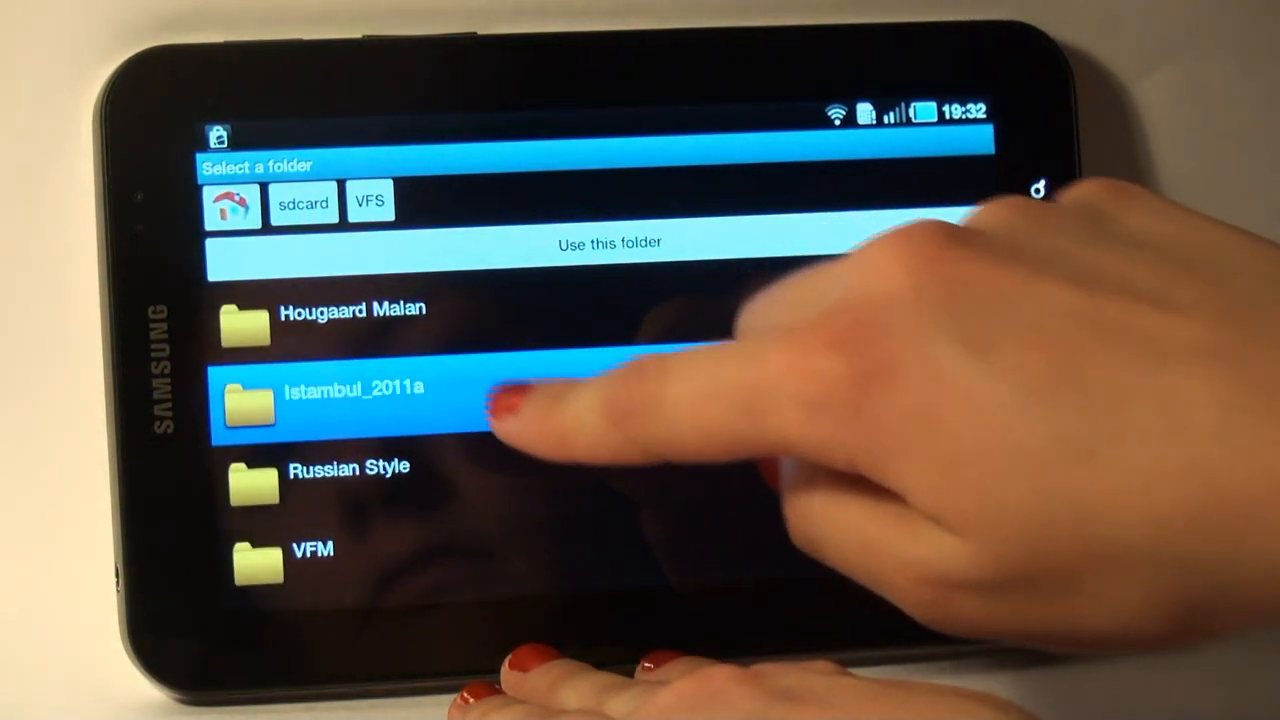
pyautogui.click(350, 388)
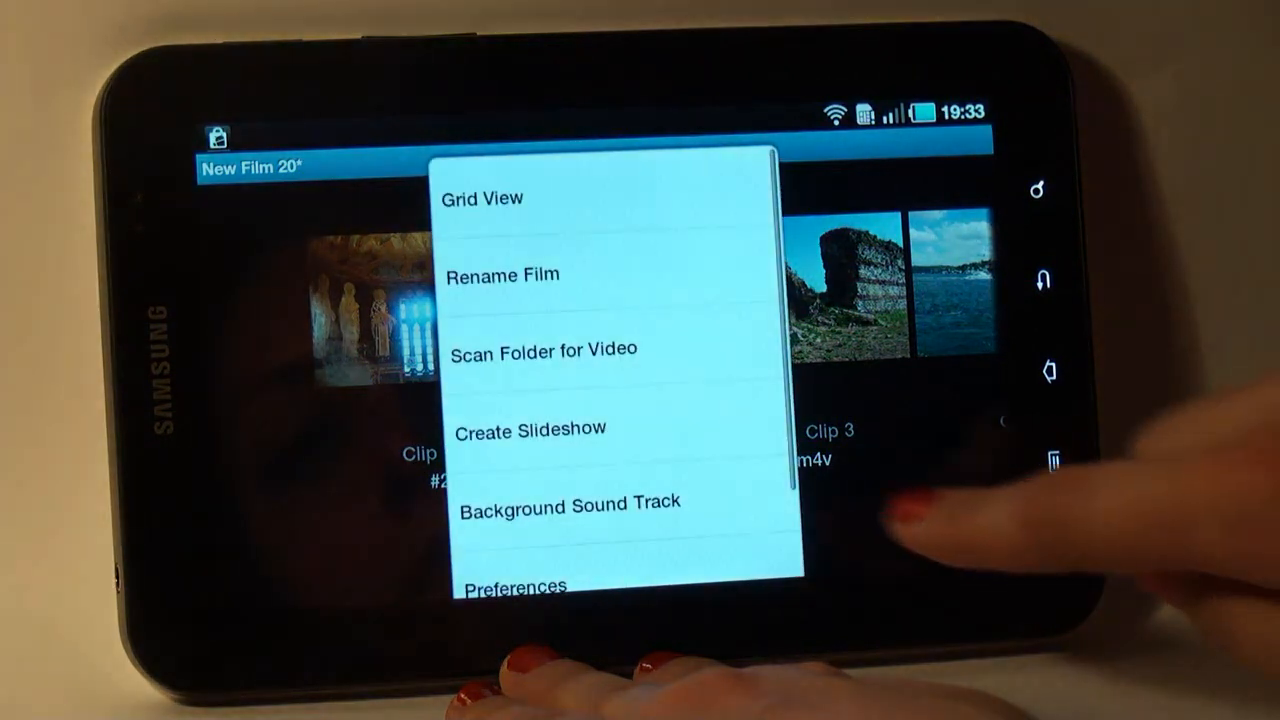
# Browse the music library and set the My Cherie Amour mp3 as the film's background soundtrack
pyautogui.click(568, 500)
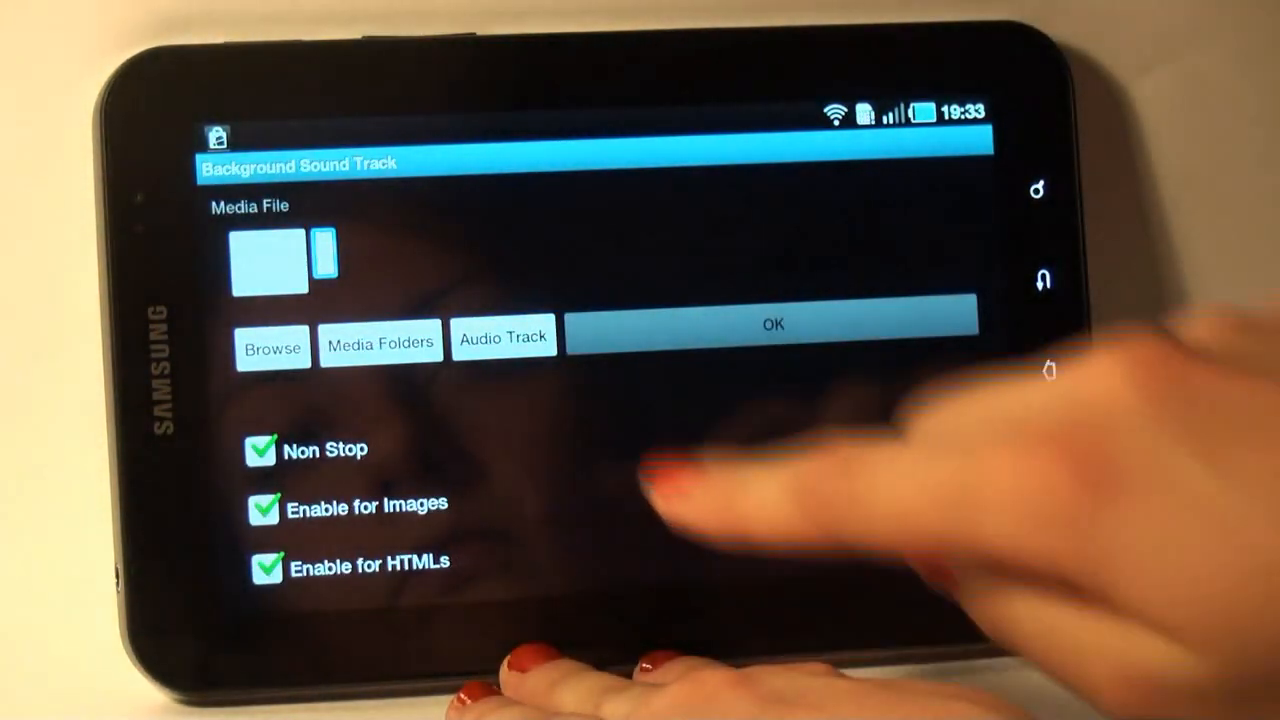
pyautogui.click(272, 348)
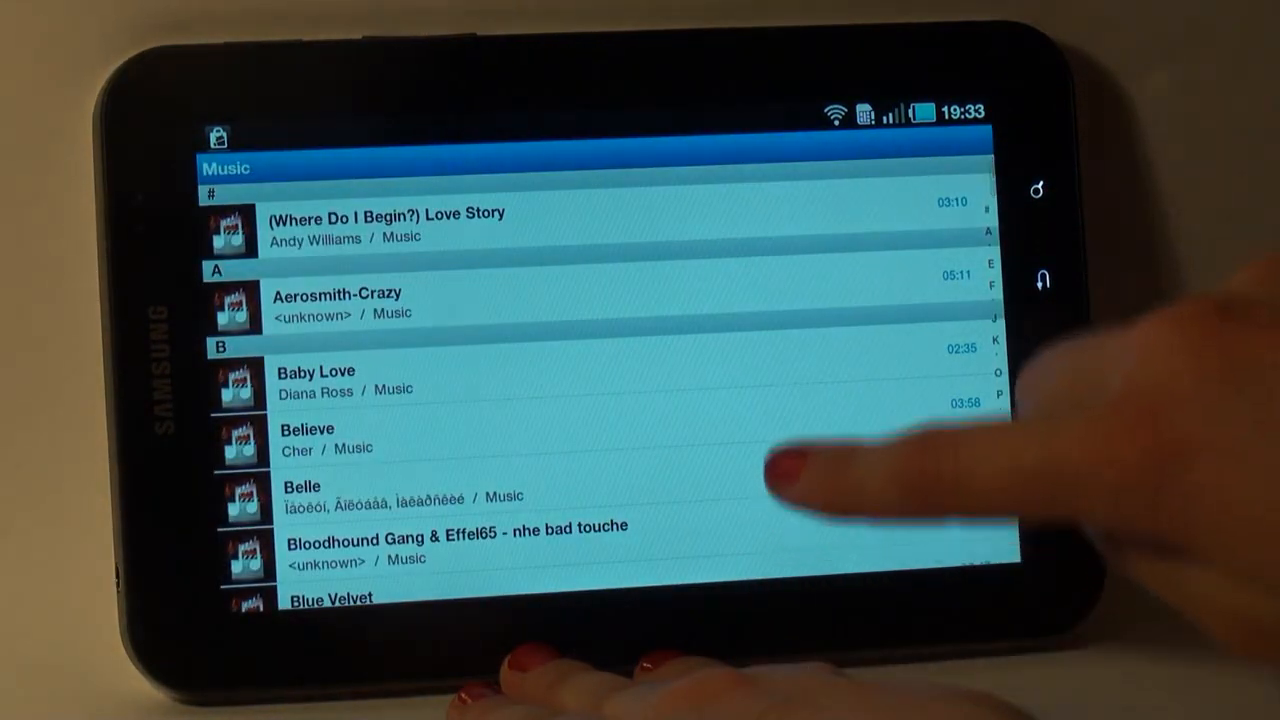
pyautogui.scroll(-3)
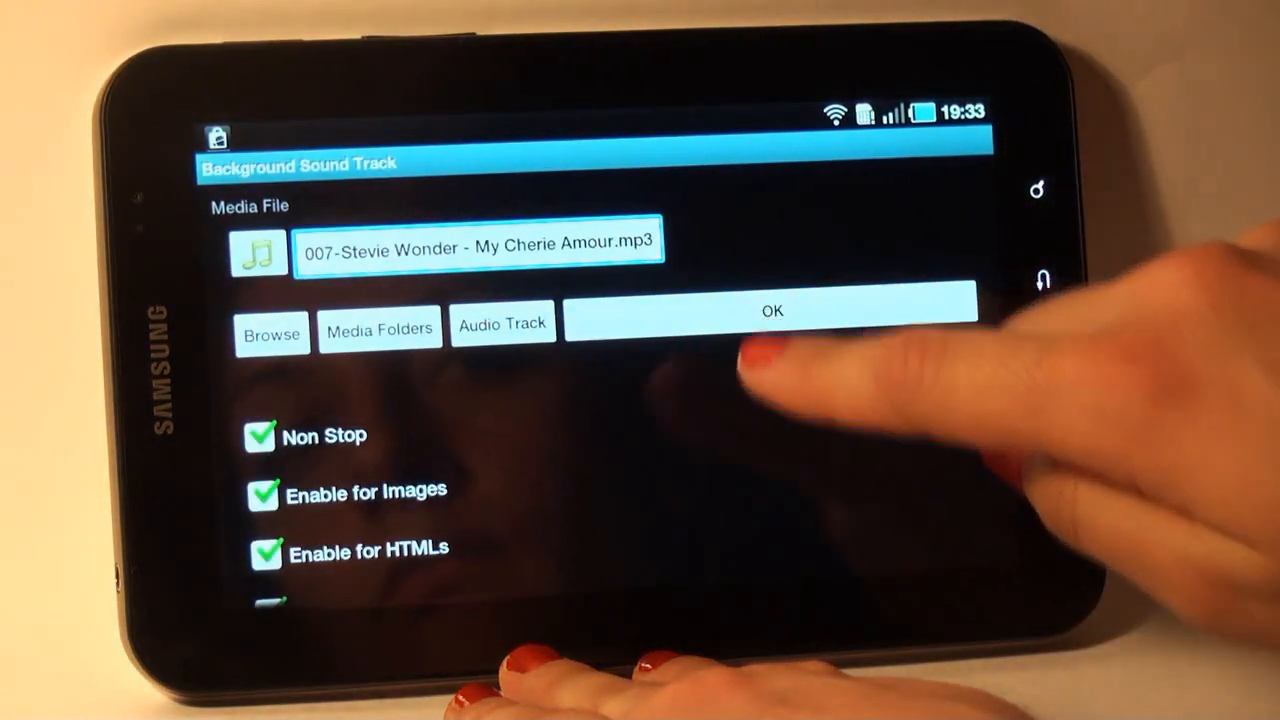
pyautogui.click(772, 312)
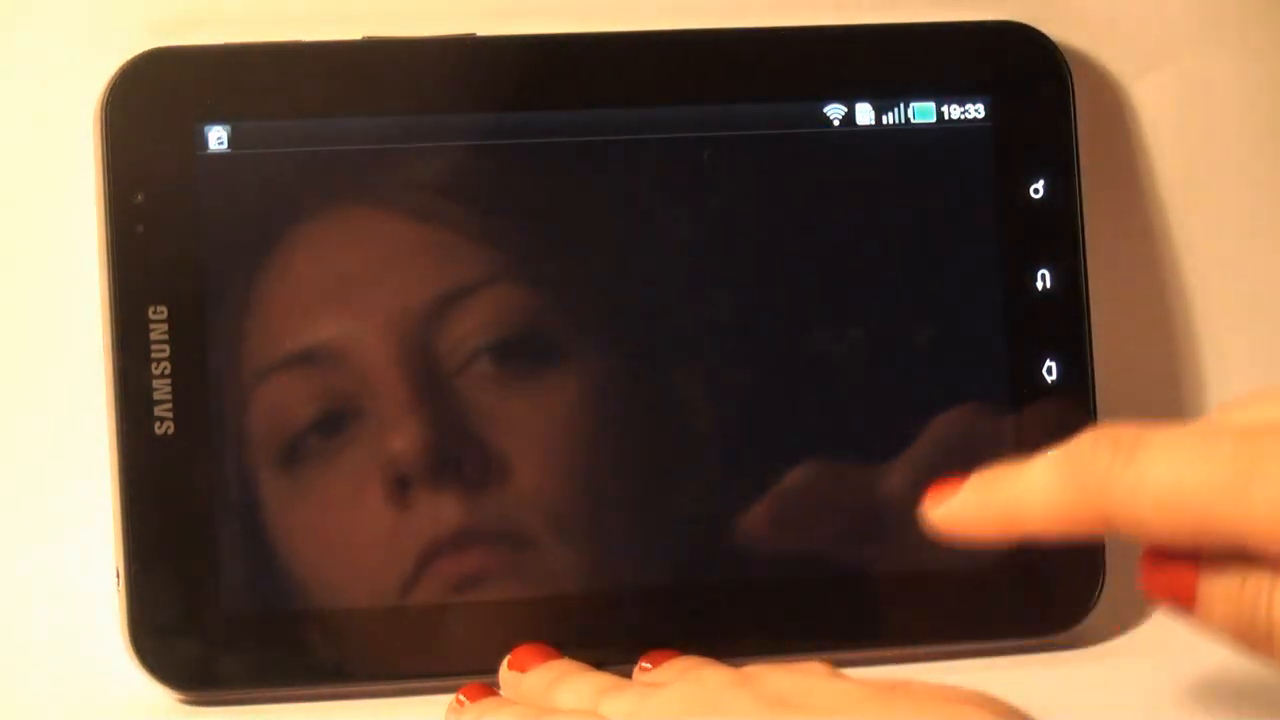